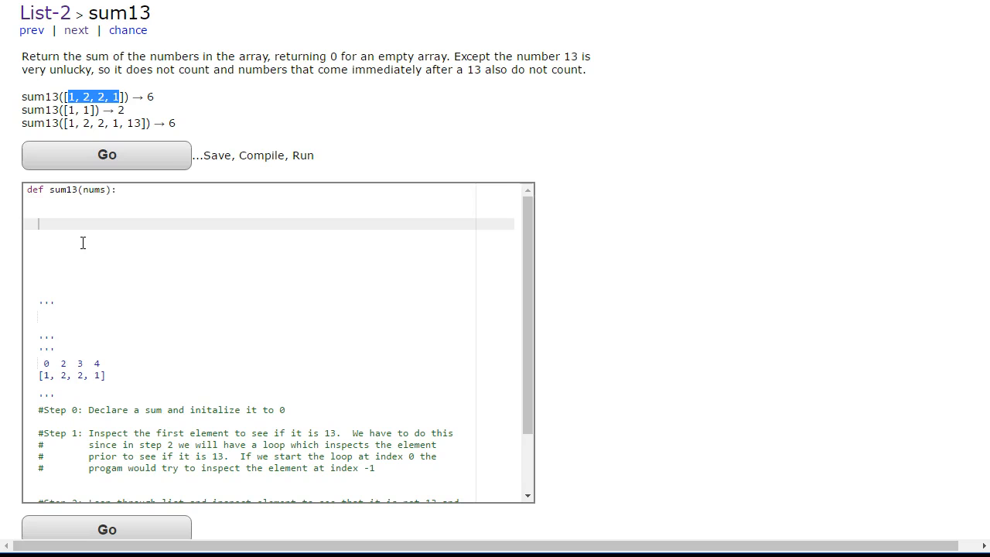
Draft sum13 with sum = 0, a for i in range loop adding nums[i], and return sum.
{"action": "scroll", "scroll_direction": "down", "scroll_amount": 3}
{"action": "type", "text": "sum = 0"}
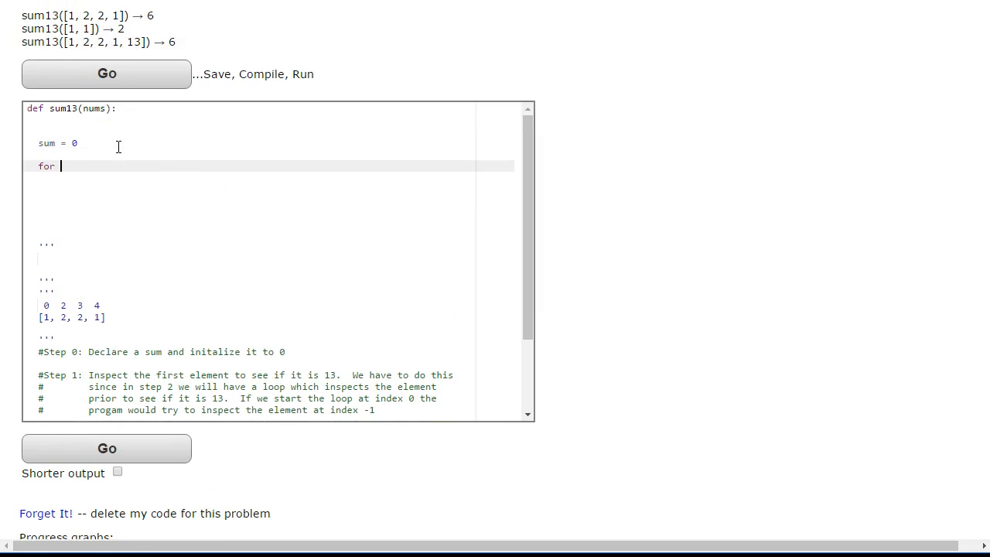
{"action": "type", "text": "i in range"}
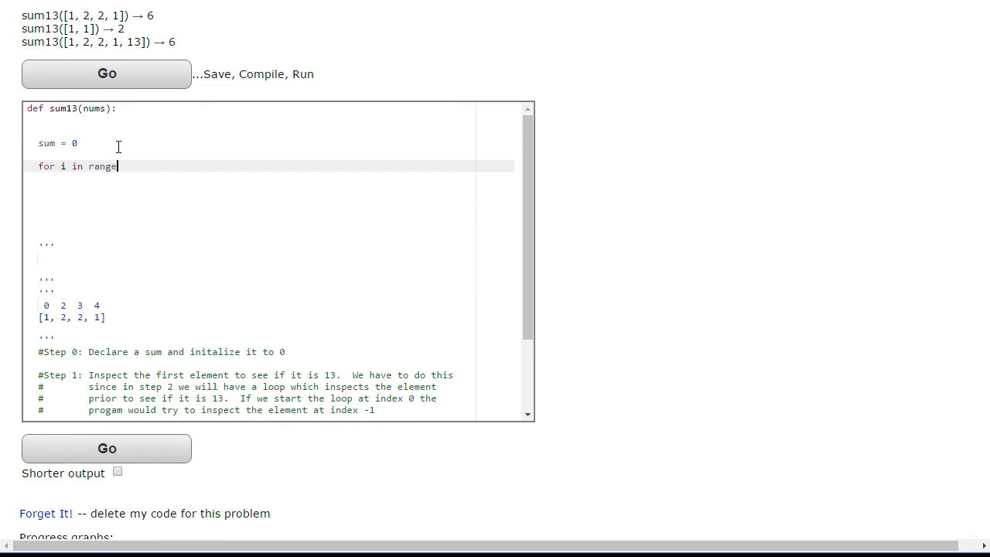
{"action": "type", "text": "(0,1"}
{"action": "type", "text": "sum = sum + n"}
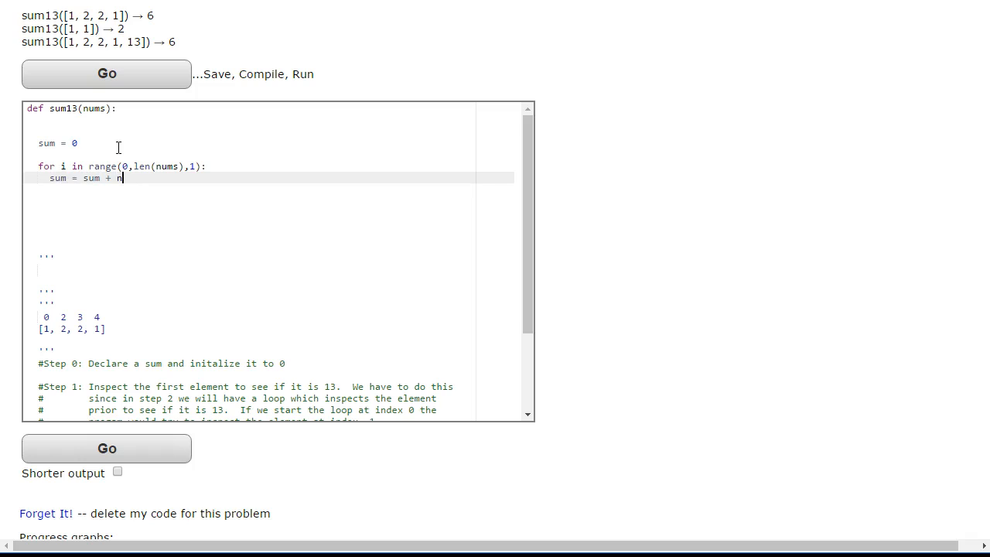
{"action": "type", "text": "ums[i"}
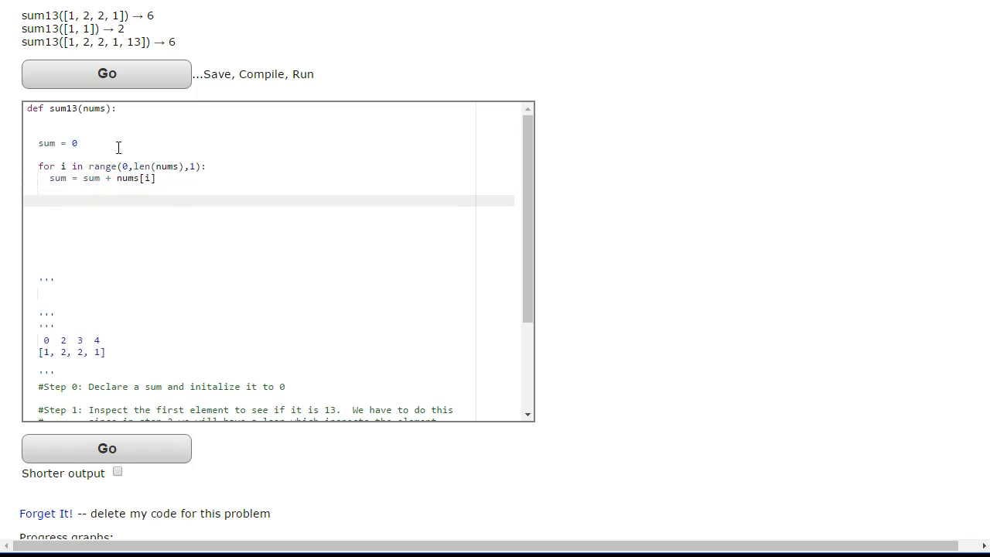
{"action": "type", "text": "return sum"}
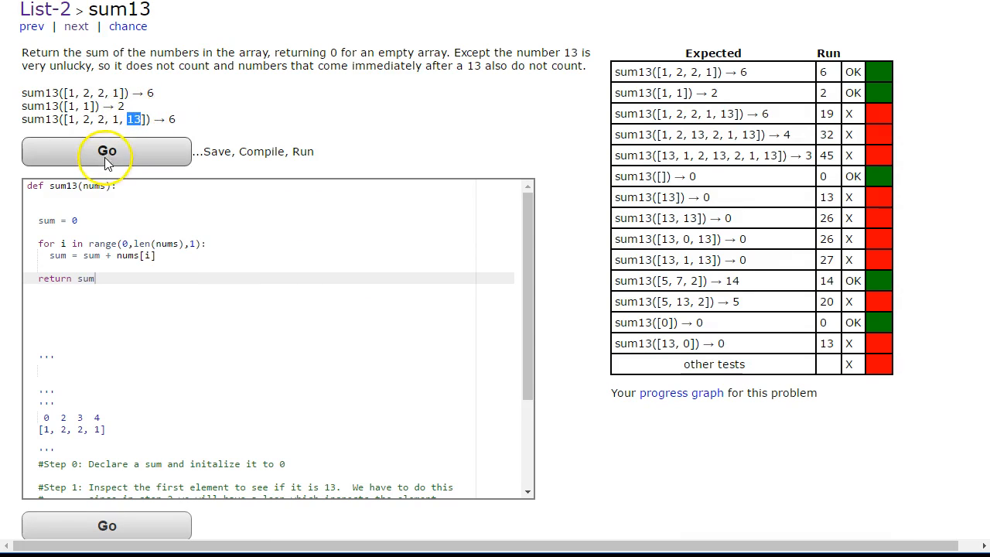
{"action": "mouse_move", "coordinate": [65, 224]}
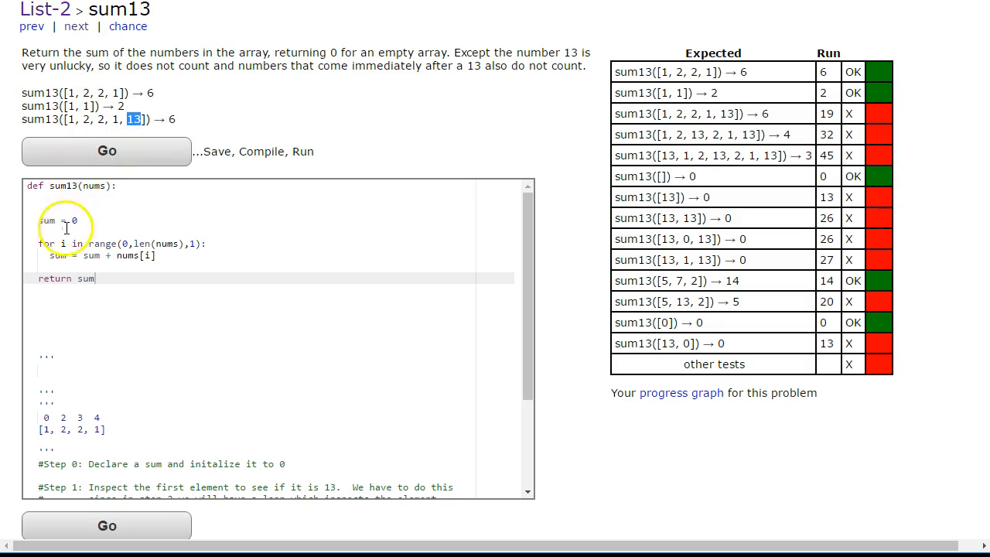
Select the whole first-draft code block and delete it from the editor.
{"action": "left_click_drag", "start_coordinate": [39, 209], "coordinate": [95, 278]}
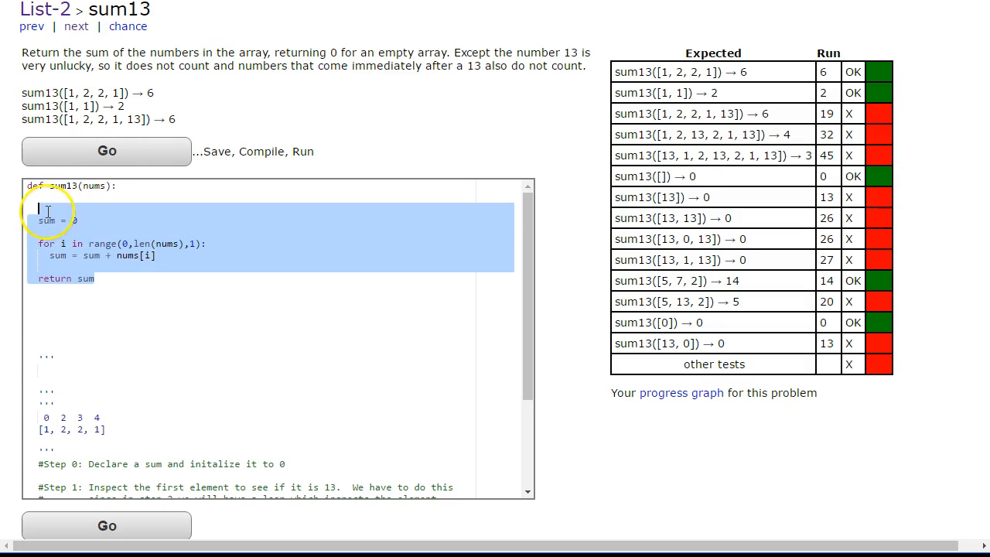
{"action": "key", "text": "Delete"}
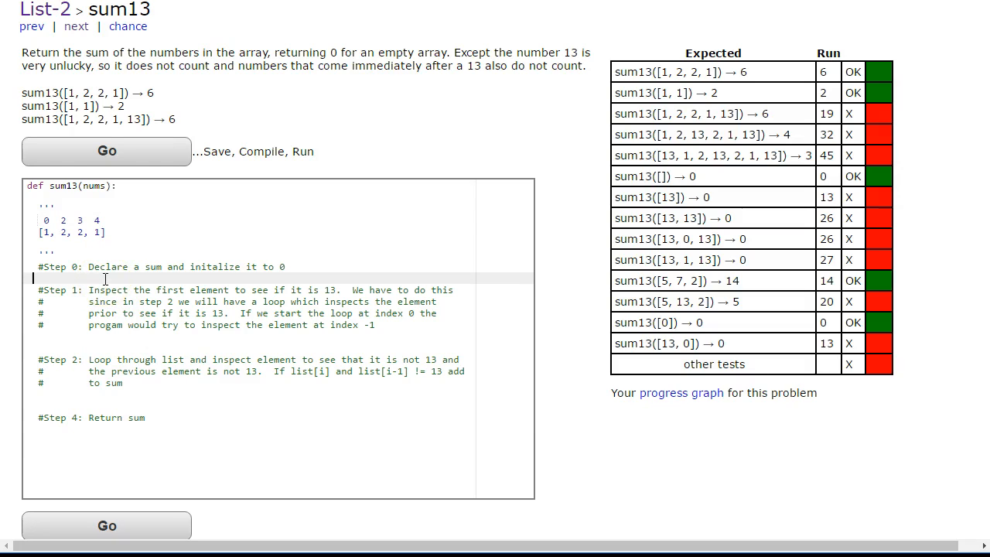
Add 'sum = 0' under Step 0 and highlight example-list elements while explaining.
{"action": "type", "text": "sum = 0"}
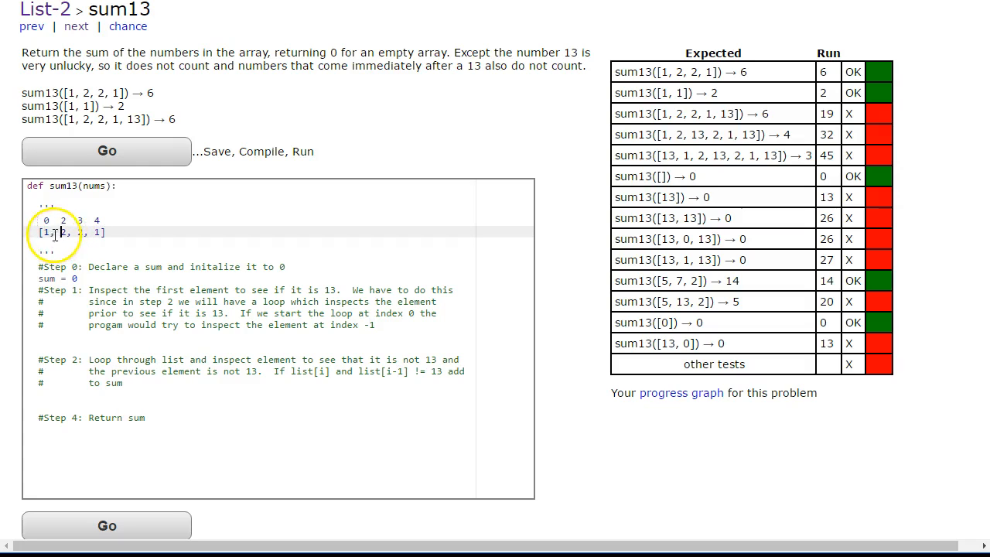
{"action": "double_click", "coordinate": [61, 232]}
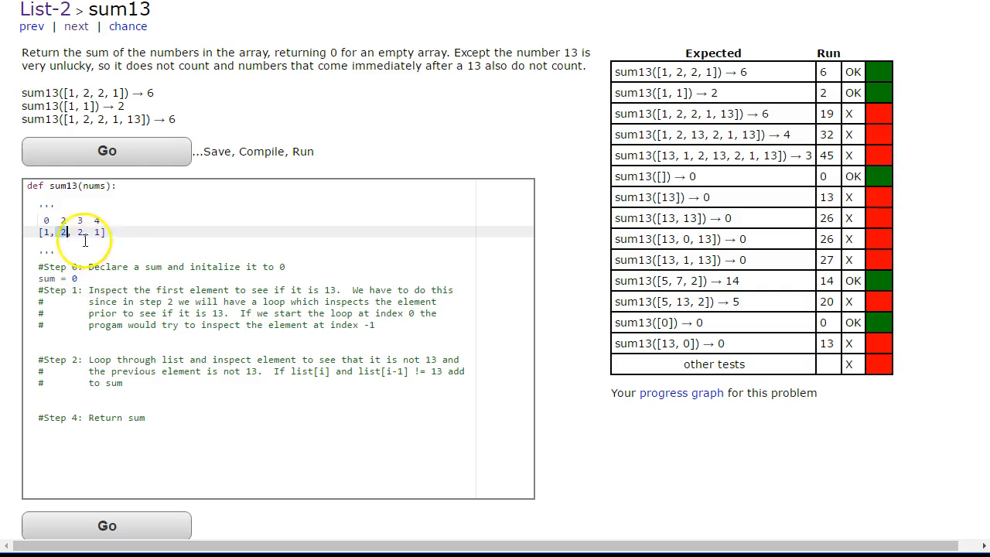
{"action": "double_click", "coordinate": [65, 232]}
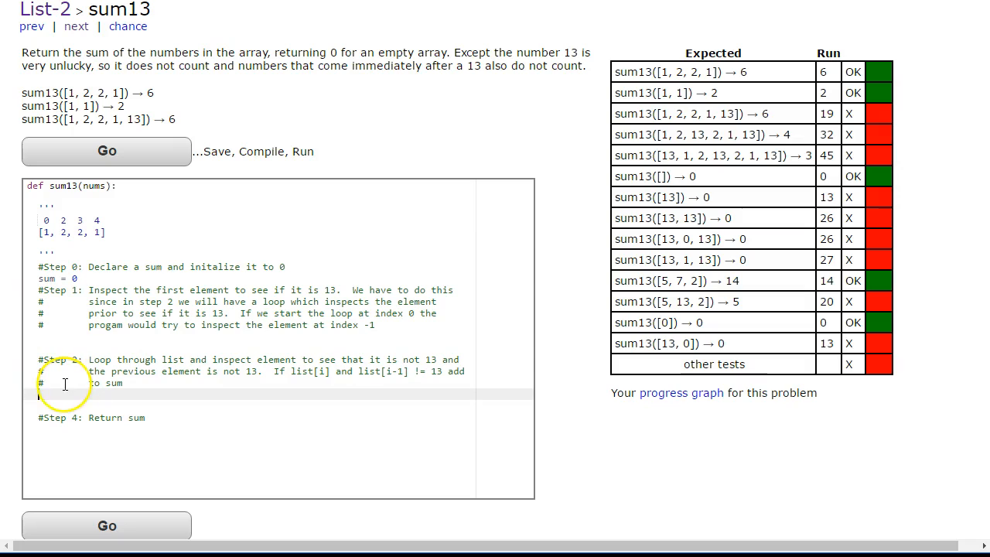
Write the for loop over range(0,len(nums)) with 'if nums[i] != 13 and nums[i-1] != 13:'.
{"action": "type", "text": "for i in"}
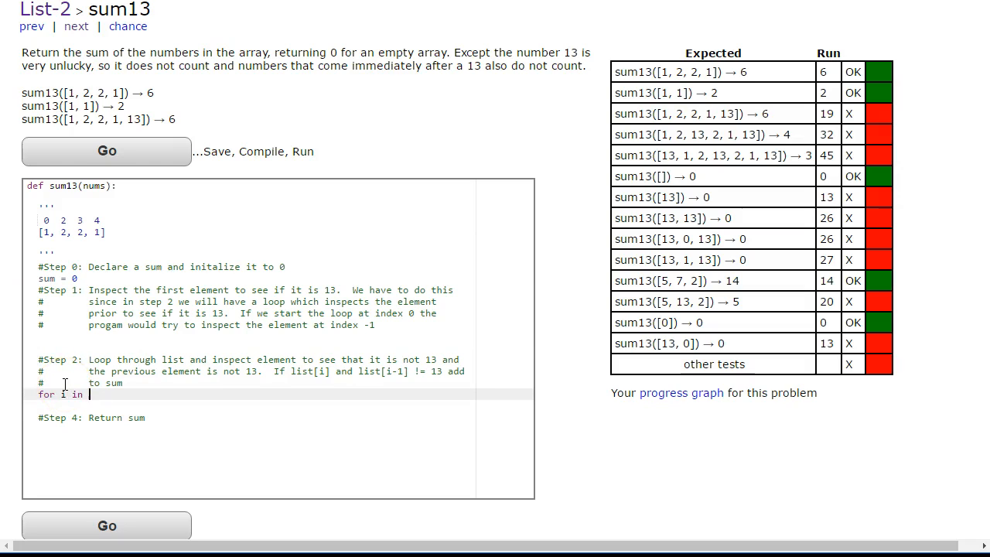
{"action": "type", "text": "range(0"}
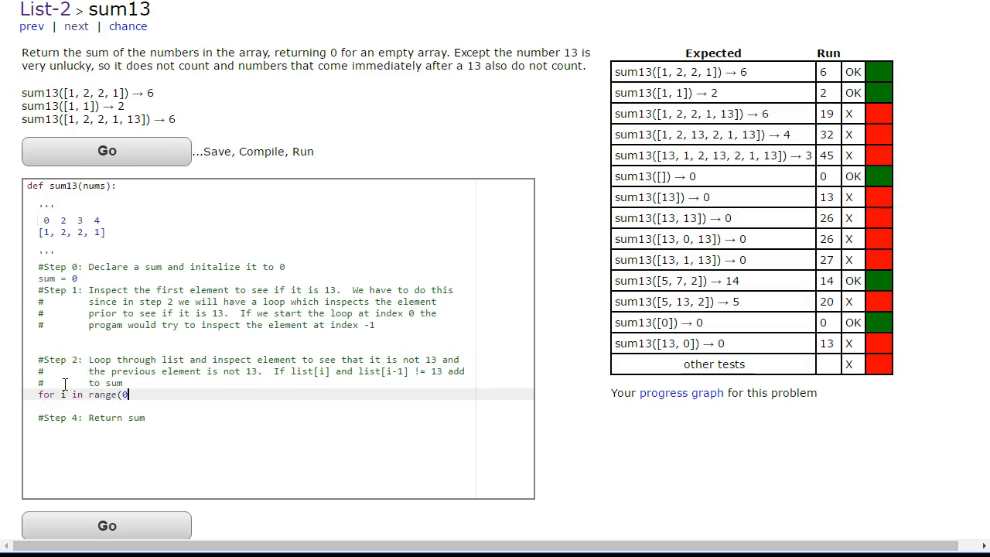
{"action": "type", "text": ",len(nums),1):"}
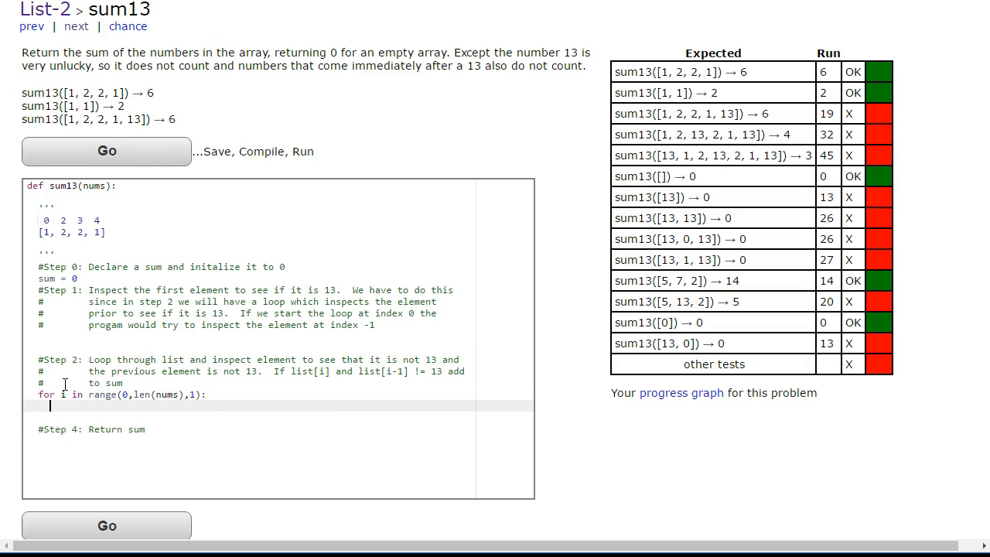
{"action": "type", "text": "if"}
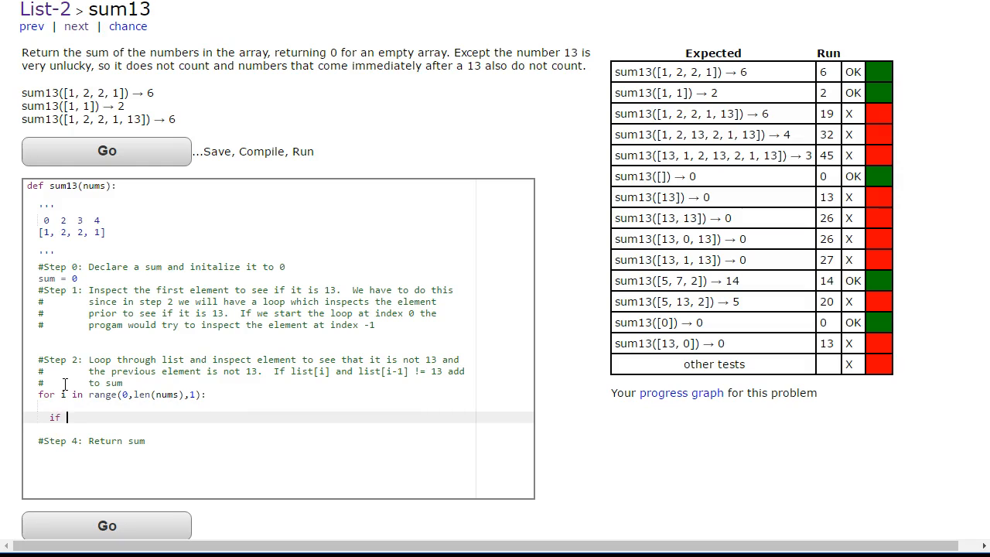
{"action": "type", "text": "nums[]"}
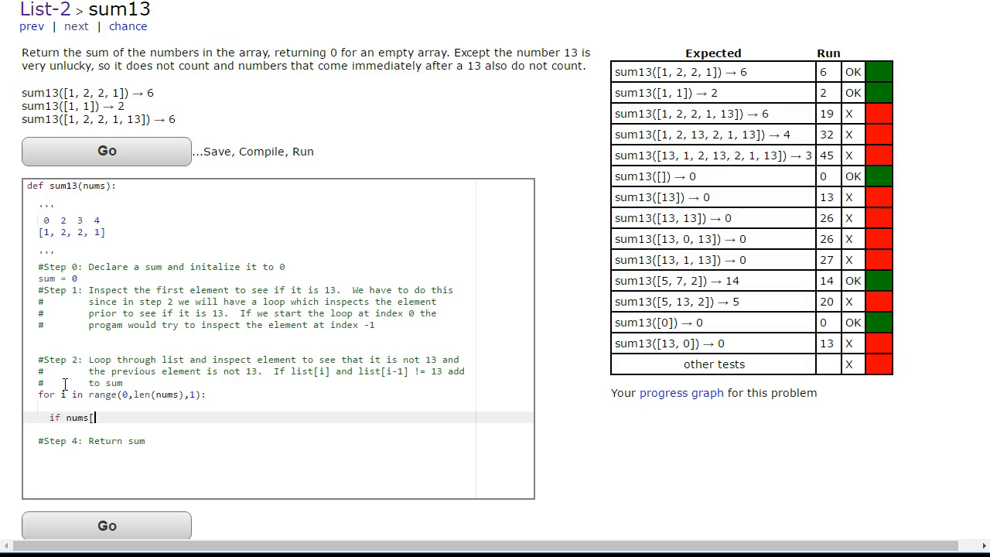
{"action": "type", "text": "i] != 13"}
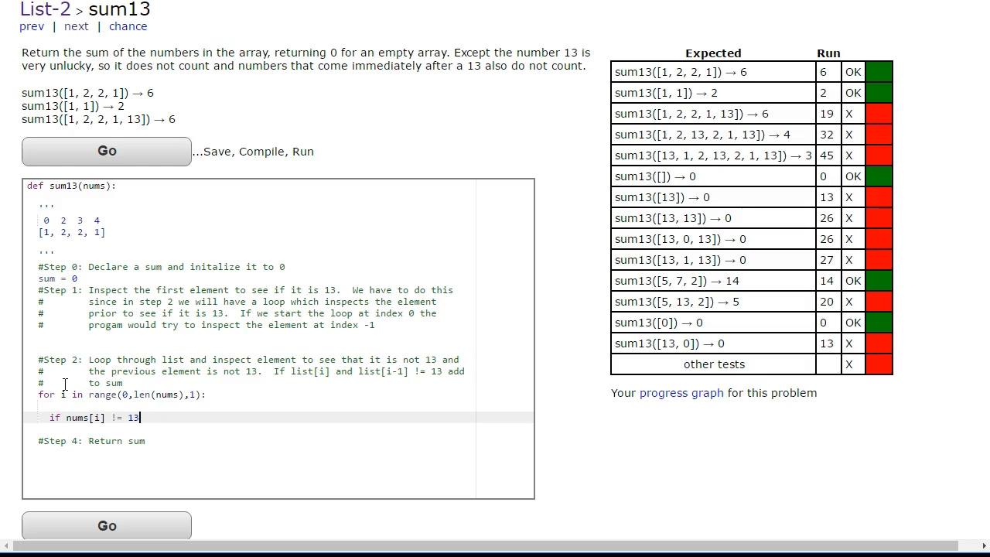
{"action": "type", "text": "and"}
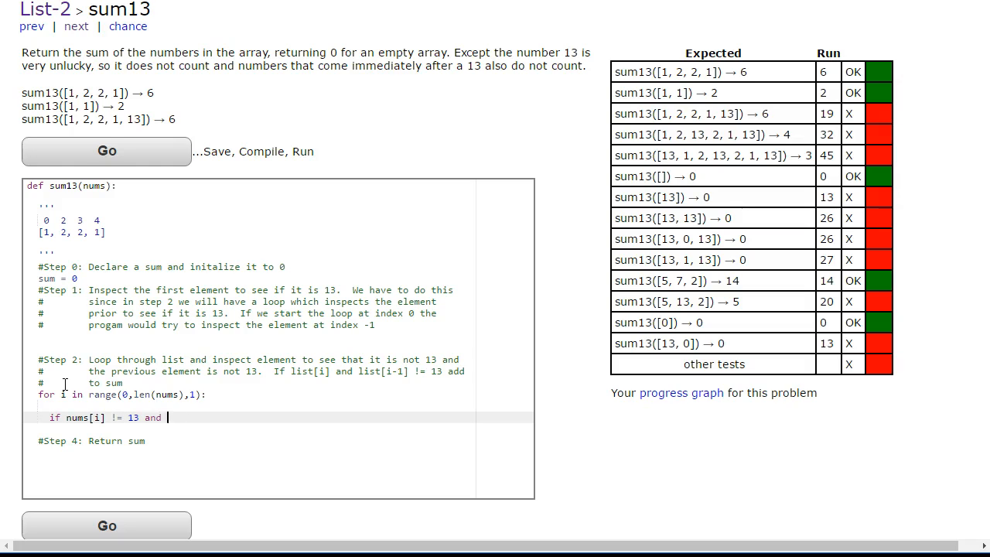
{"action": "type", "text": "numspi"}
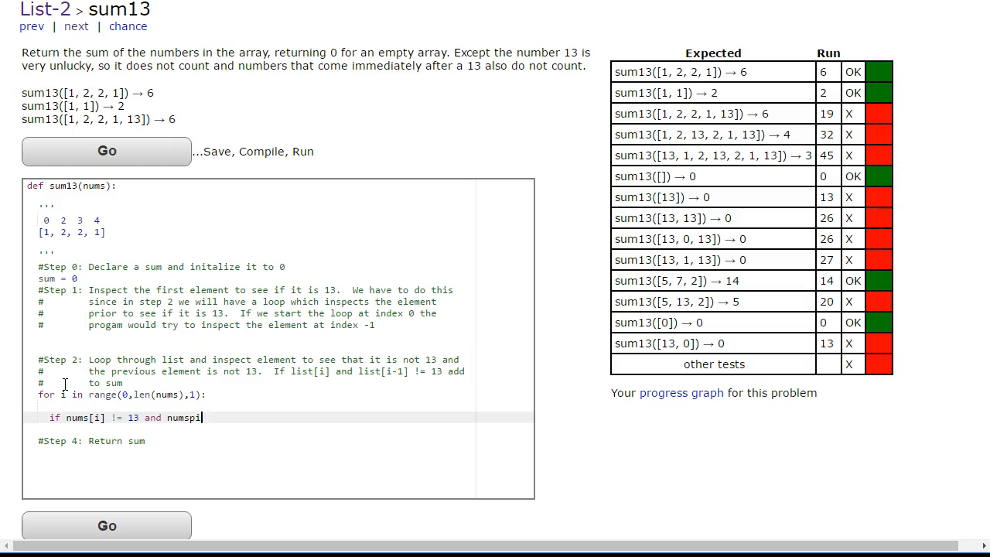
{"action": "type", "text": "[i-1] !="}
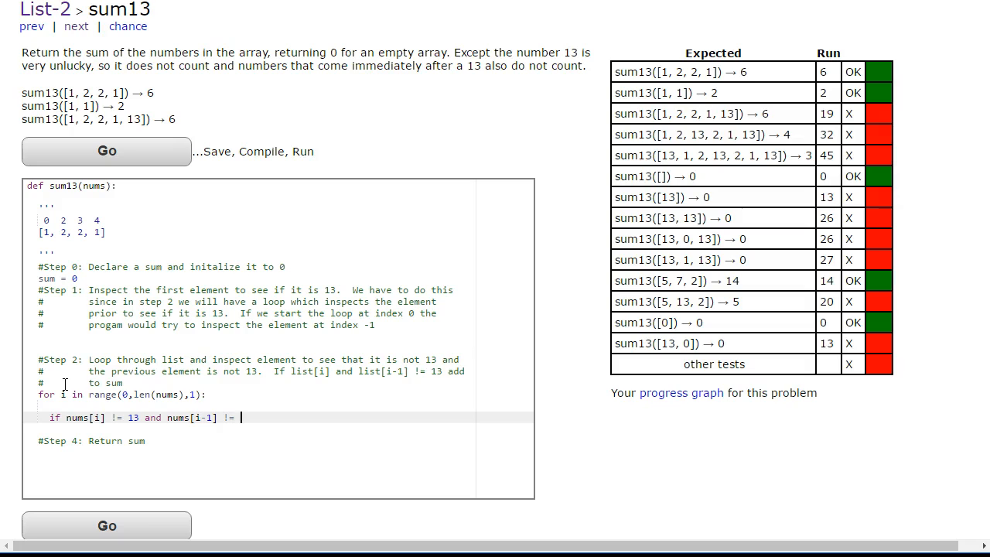
{"action": "type", "text": "13:"}
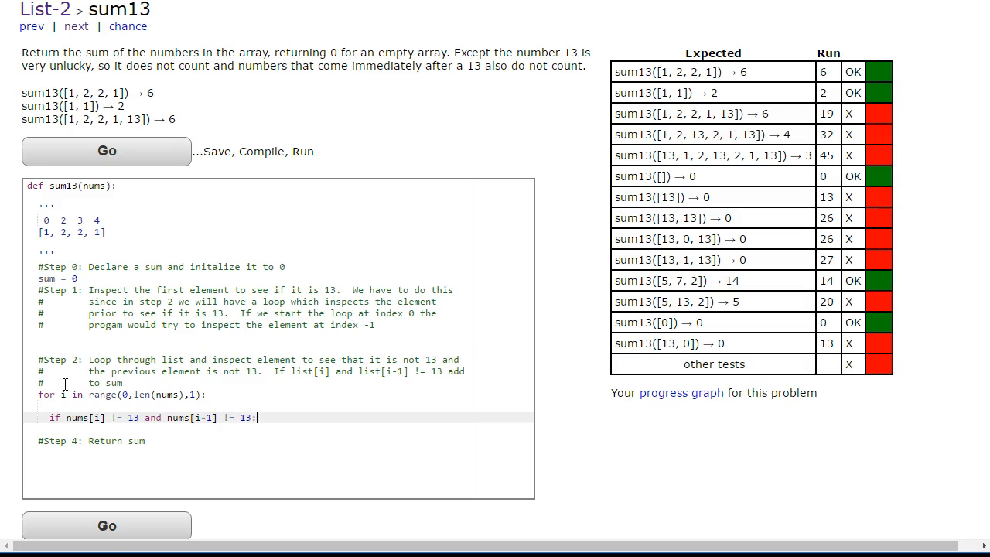
Add 'sum = sum + nums[i]' inside the if and begin the 'return sum' line.
{"action": "type", "text": "sum = sum"}
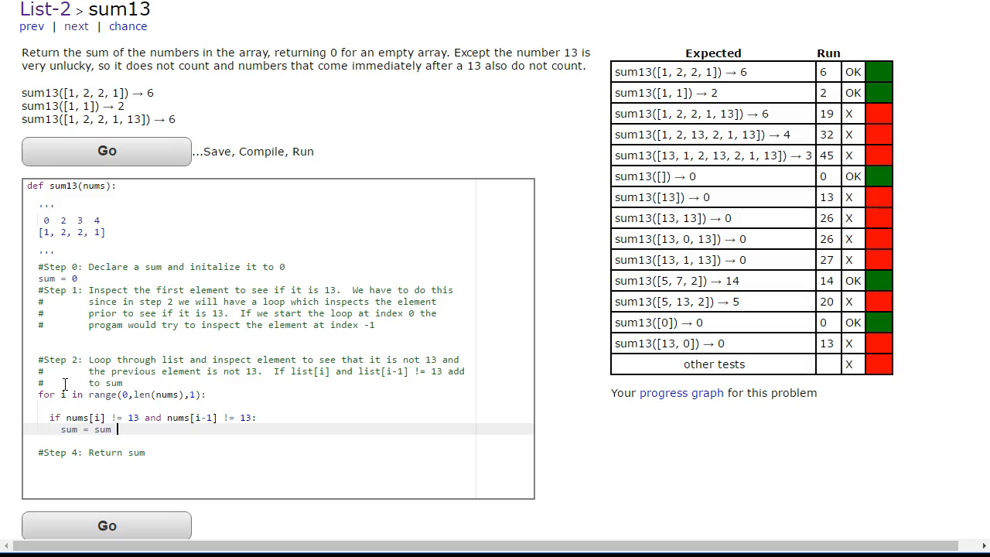
{"action": "type", "text": "+ nu"}
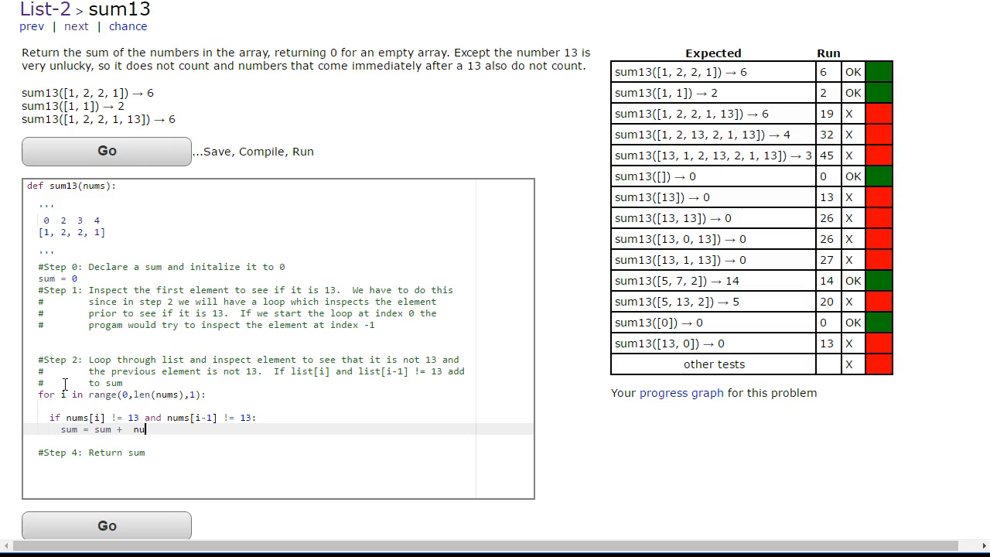
{"action": "type", "text": "ms[i"}
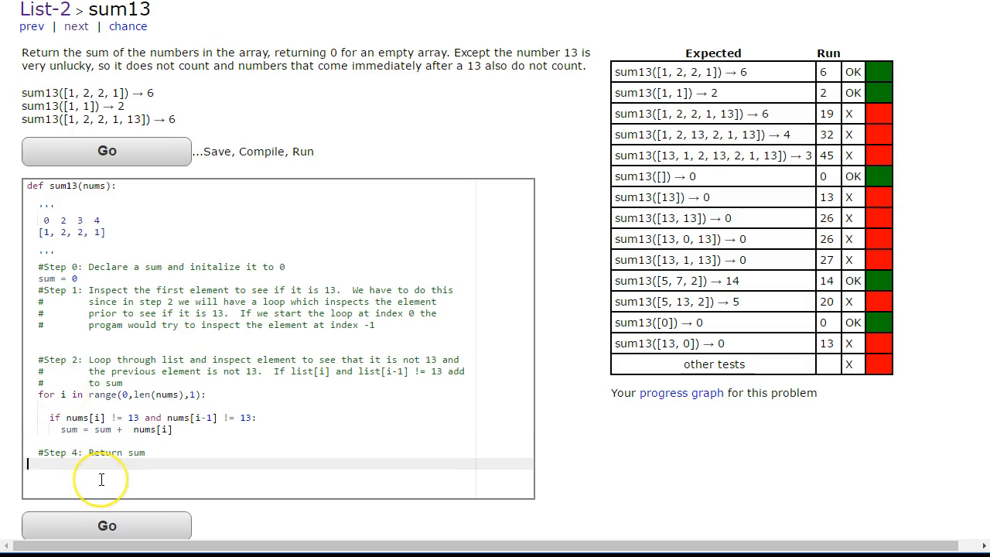
{"action": "type", "text": "return su"}
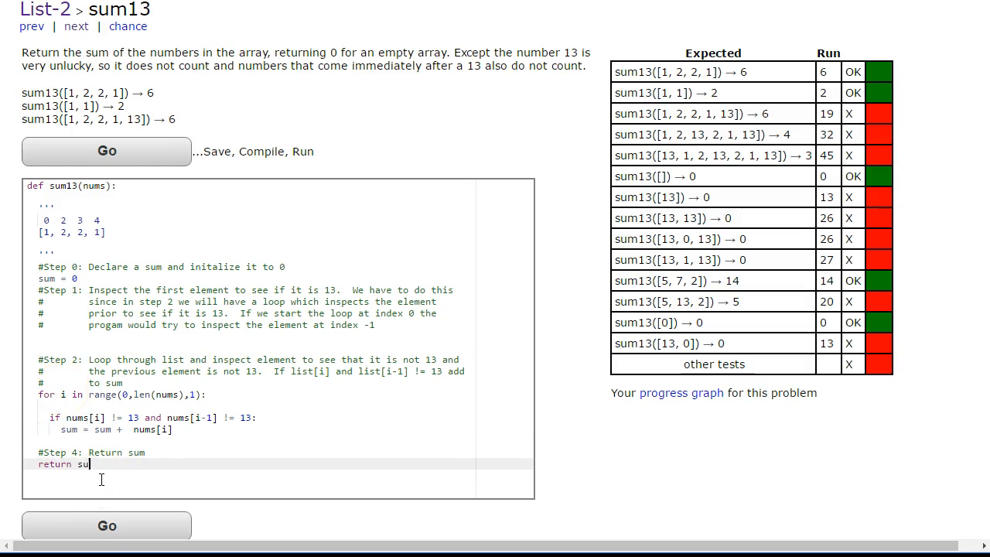
Run the solution with Go and review the test table, most passing and three failing.
{"action": "left_click", "coordinate": [105, 151]}
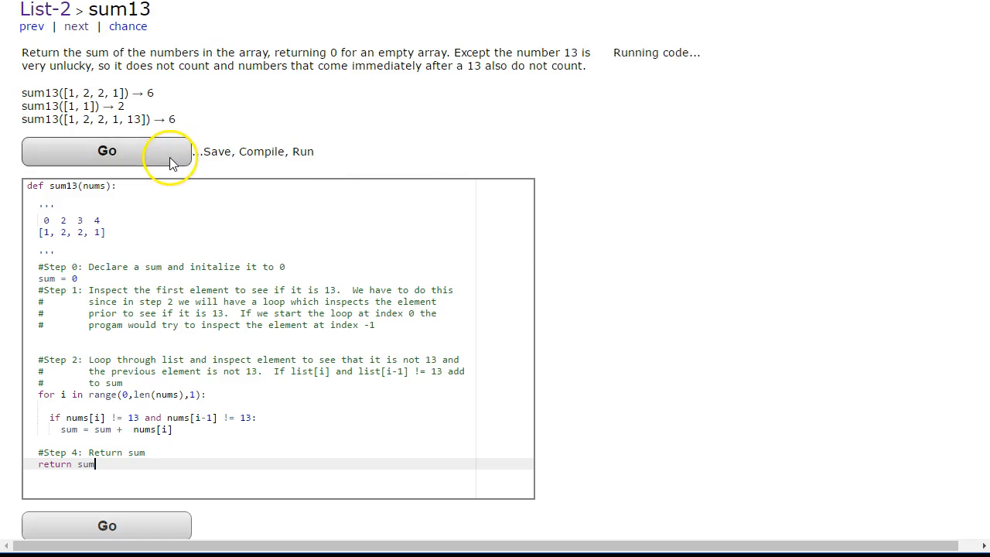
{"action": "left_click", "coordinate": [106, 151]}
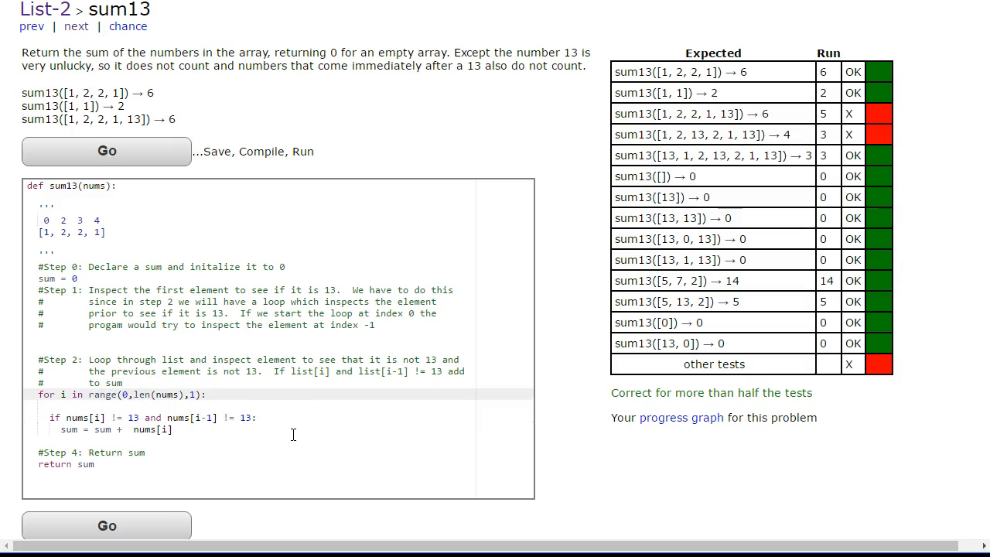
Start the loop at range(1,...) and add 'if nums[0] != 13:' below the Step 1 comments.
{"action": "type", "text": "1"}
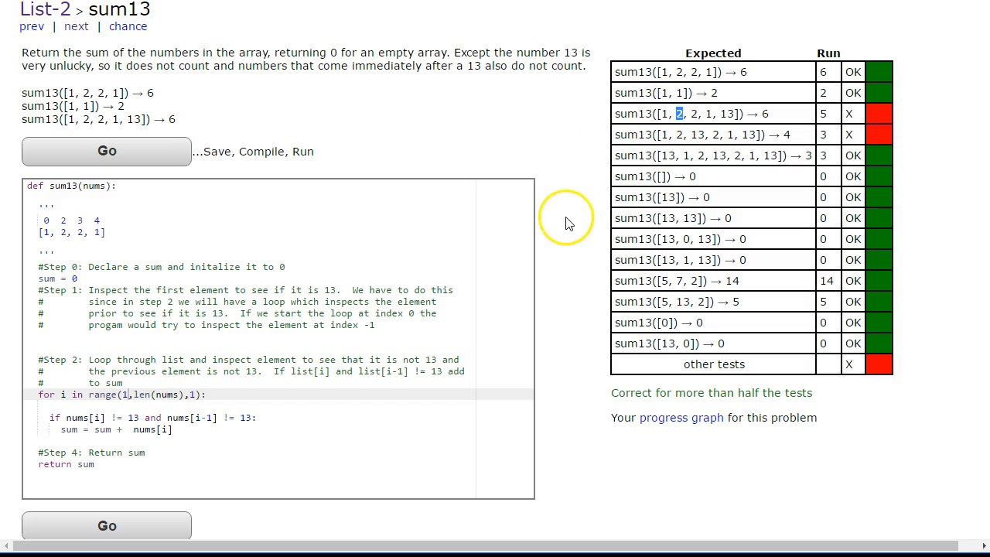
{"action": "mouse_move", "coordinate": [569, 224]}
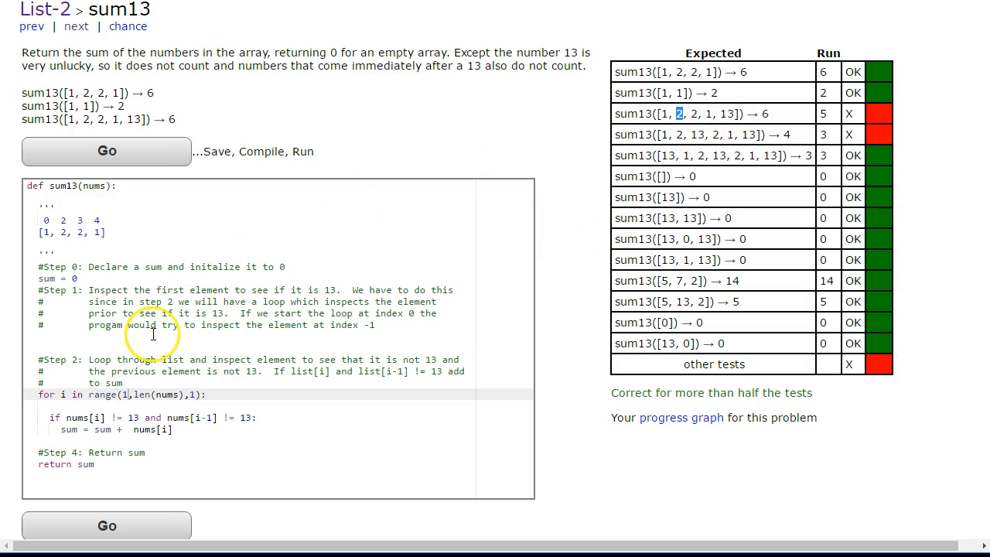
{"action": "left_click", "coordinate": [162, 336]}
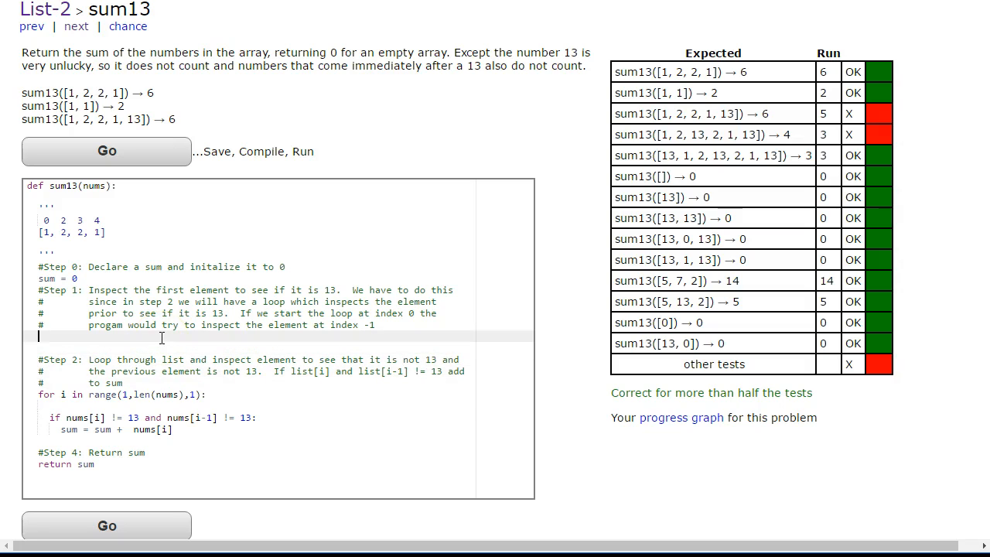
{"action": "type", "text": "if nums[0"}
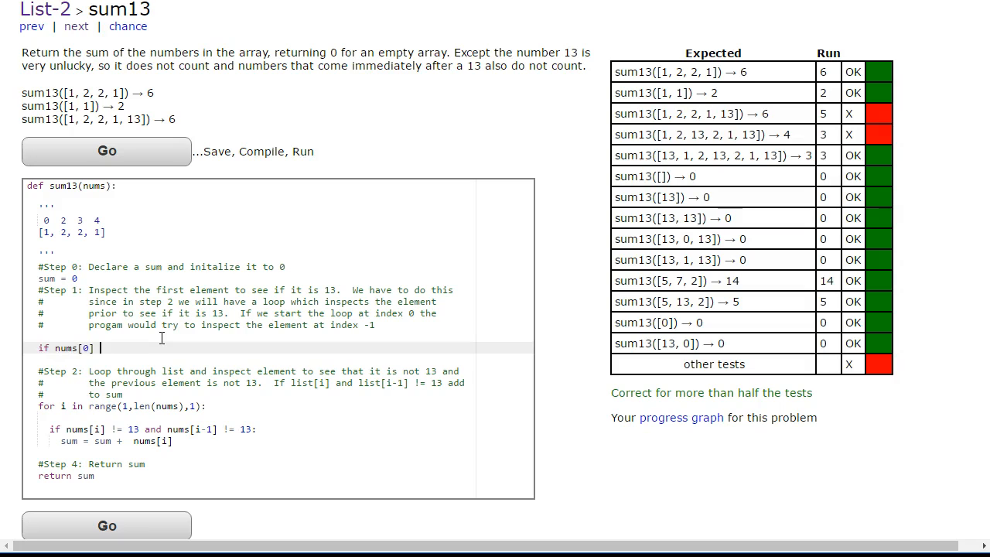
{"action": "type", "text": "!= 1"}
{"action": "type", "text": "sum = nums[0"}
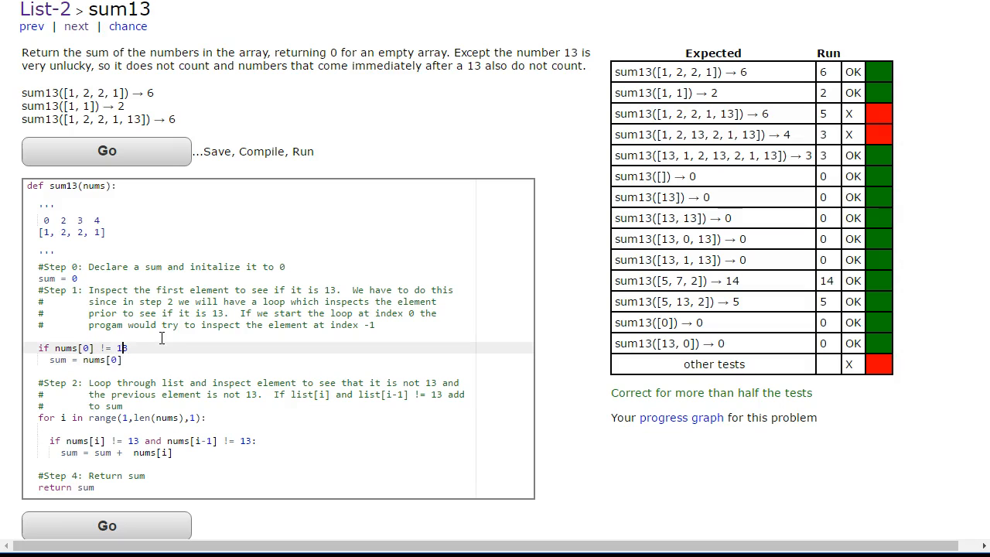
{"action": "type", "text": "3:"}
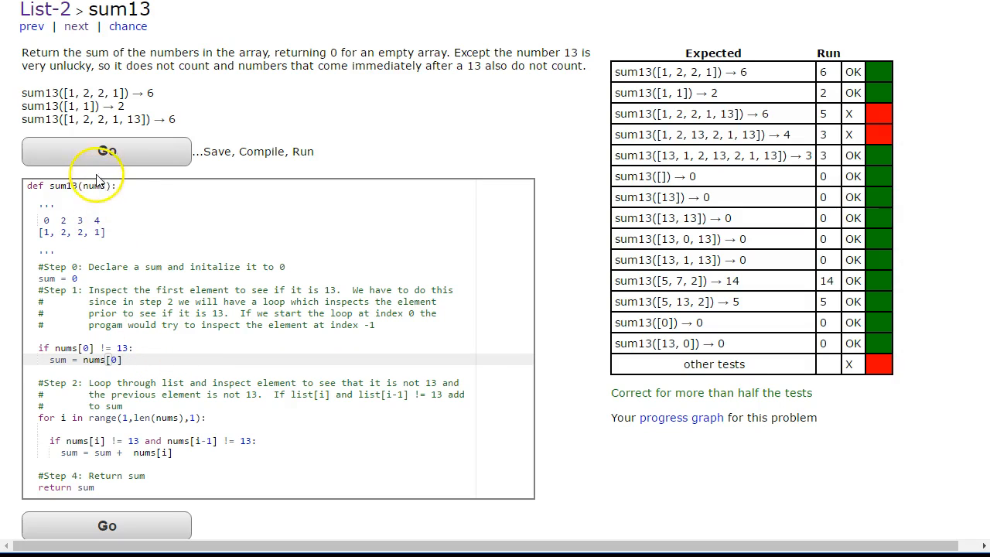
Run the code, examine the 'list index out of range' error, and mark where a length check goes.
{"action": "left_click", "coordinate": [105, 152]}
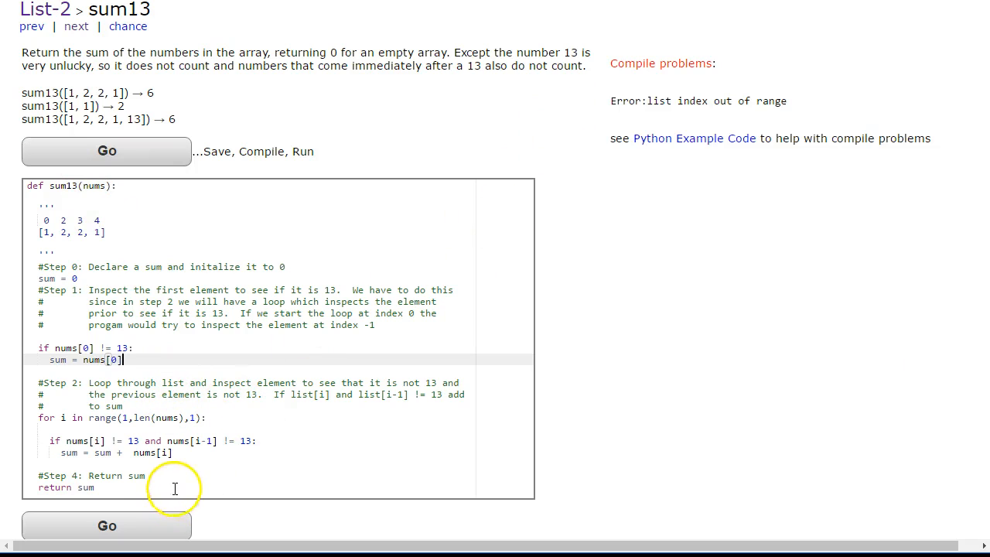
{"action": "mouse_move", "coordinate": [611, 111]}
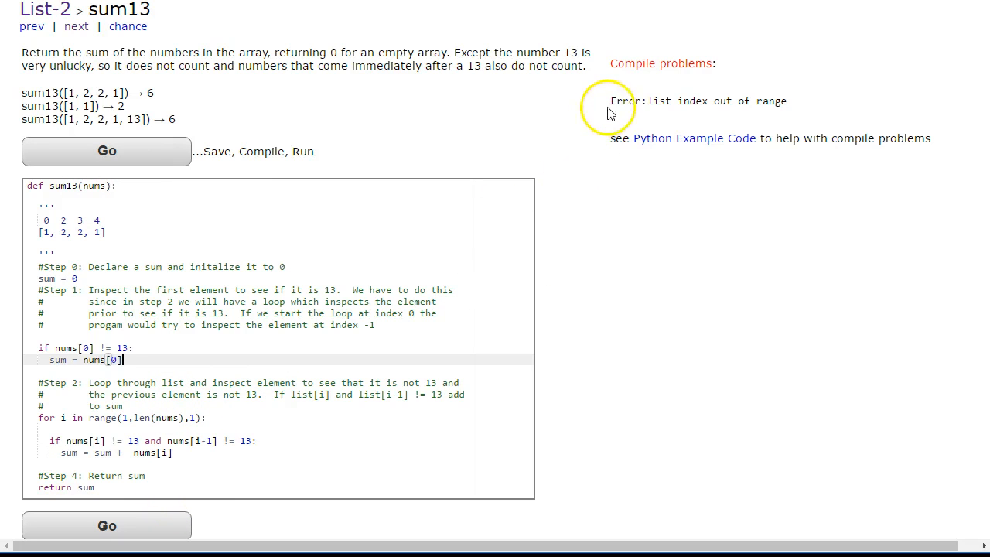
{"action": "left_click_drag", "start_coordinate": [609, 100], "coordinate": [787, 100]}
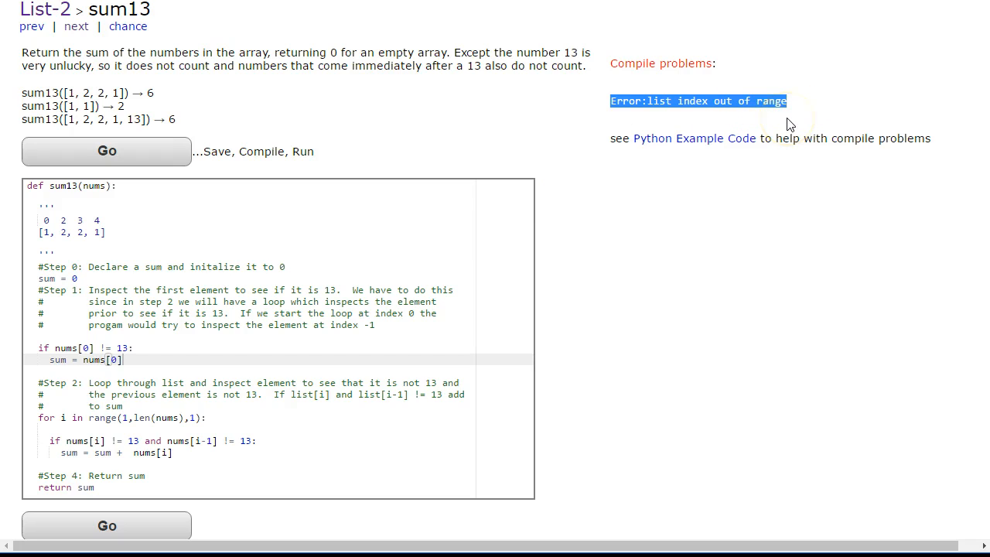
{"action": "mouse_move", "coordinate": [789, 124]}
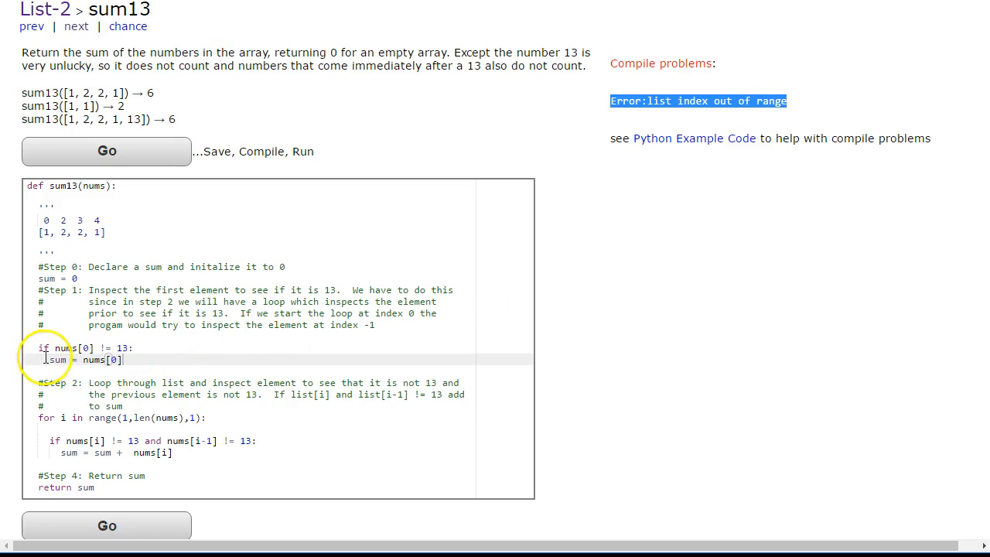
{"action": "left_click_drag", "start_coordinate": [40, 348], "coordinate": [123, 359]}
{"action": "type", "text": "nums["}
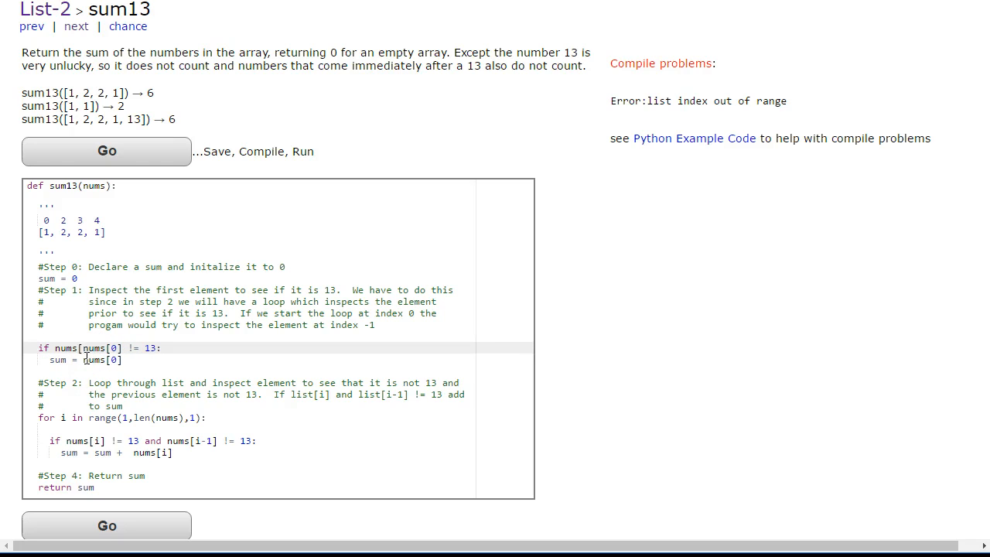
Guard the check as 'if len(nums) > 0 and nums[0] != 13:' and rerun to get All Correct.
{"action": "type", "text": "len"}
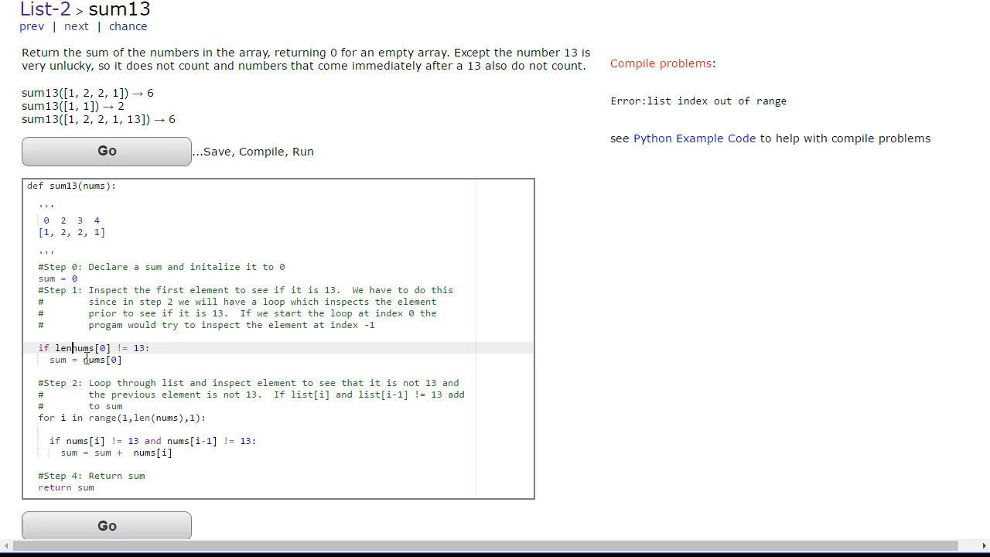
{"action": "type", "text": "(nums) >"}
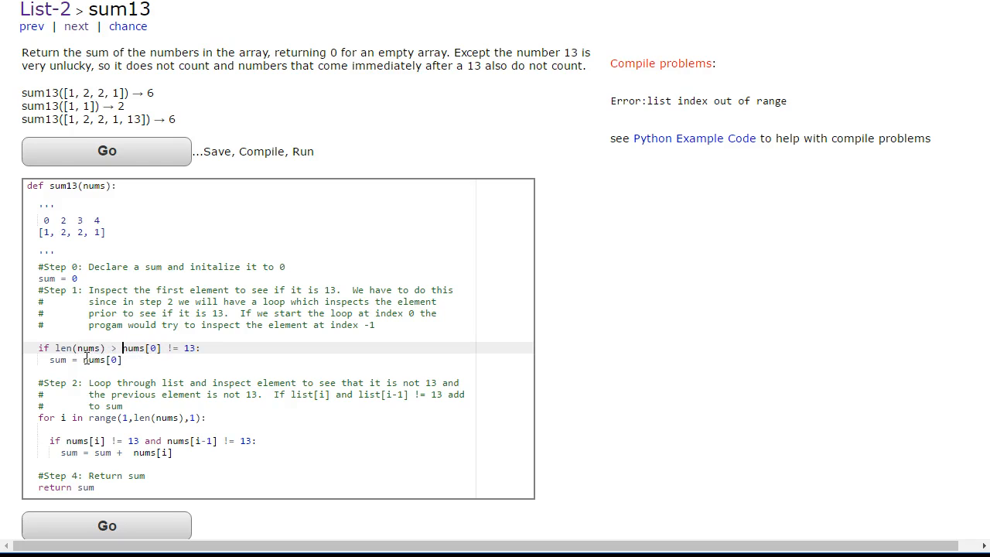
{"action": "type", "text": "0 and"}
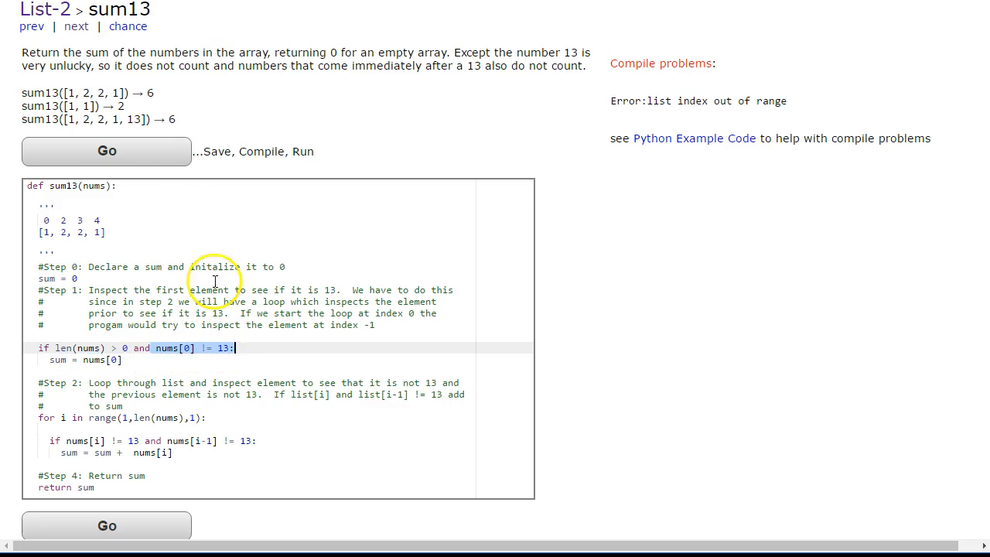
{"action": "left_click", "coordinate": [105, 151]}
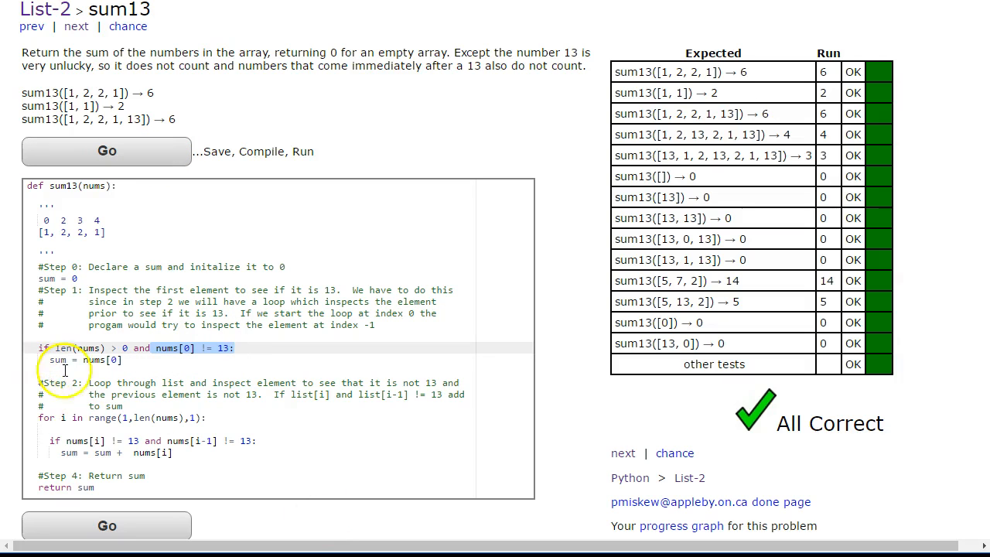
{"action": "mouse_move", "coordinate": [291, 332]}
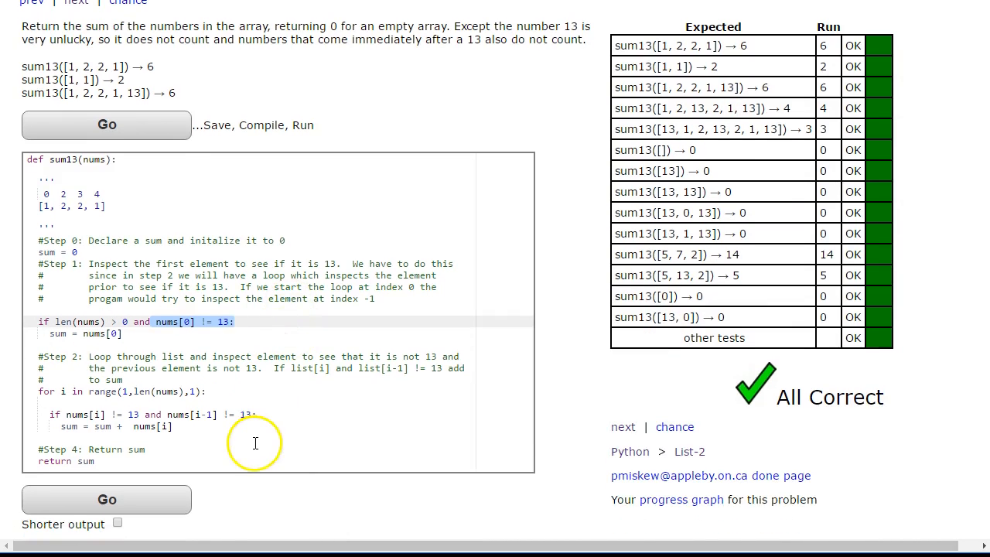
{"action": "left_click", "coordinate": [107, 498]}
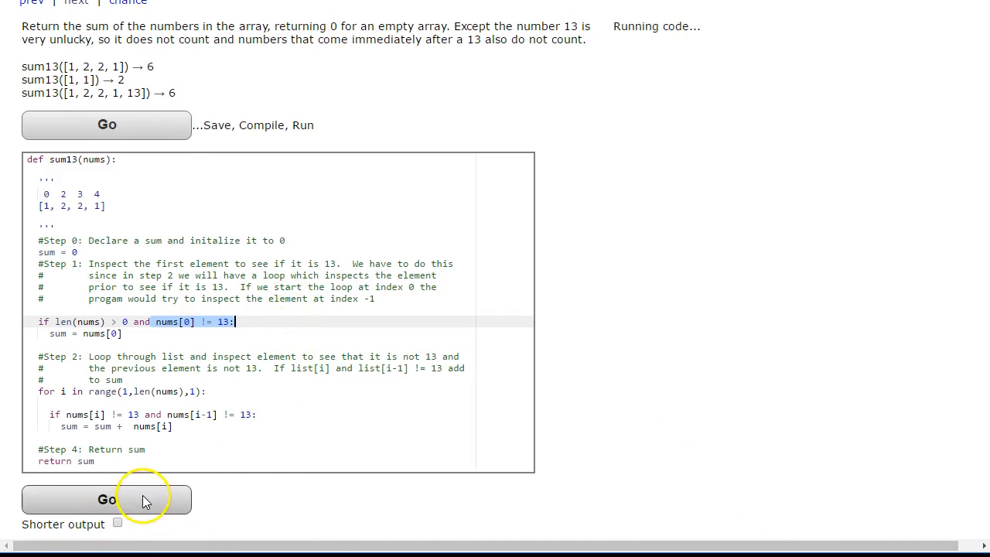